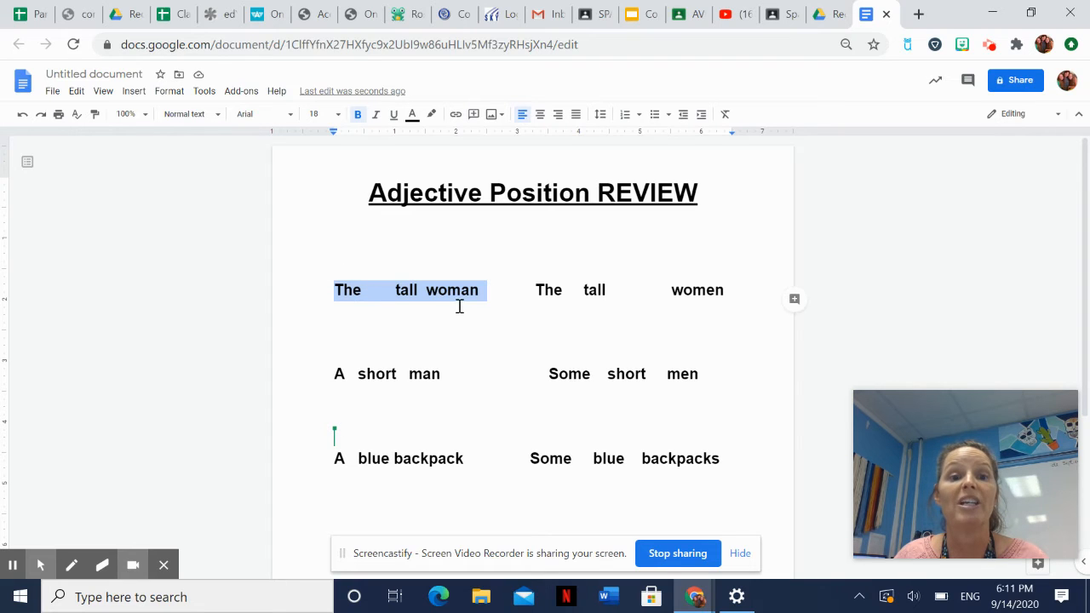
Write "la mujer altA" under "The tall woman", capitalizing the feminine ending A
left_click(408, 331)
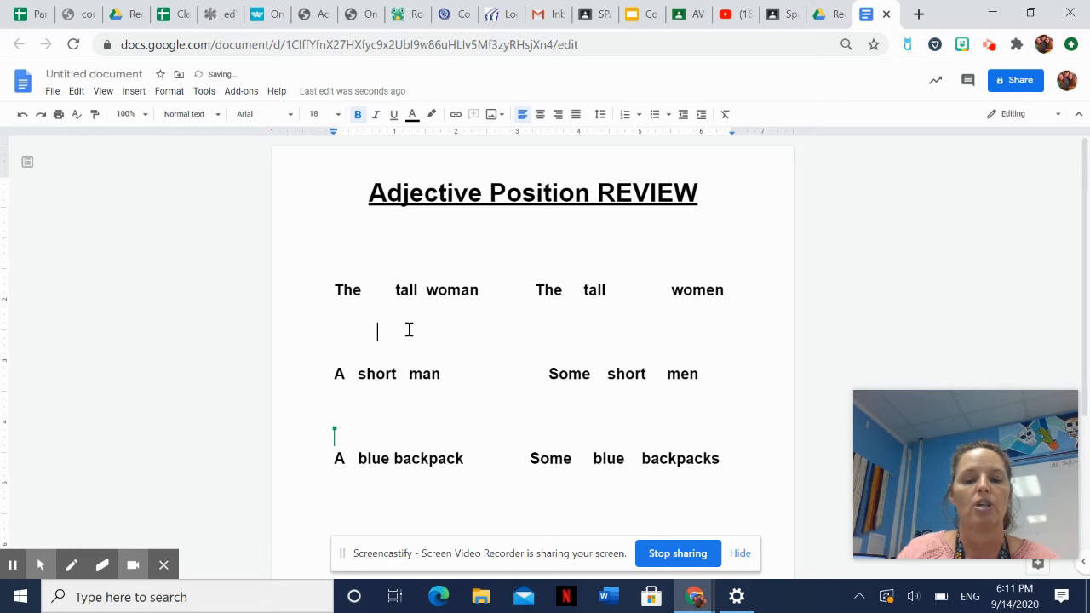
type("mujer")
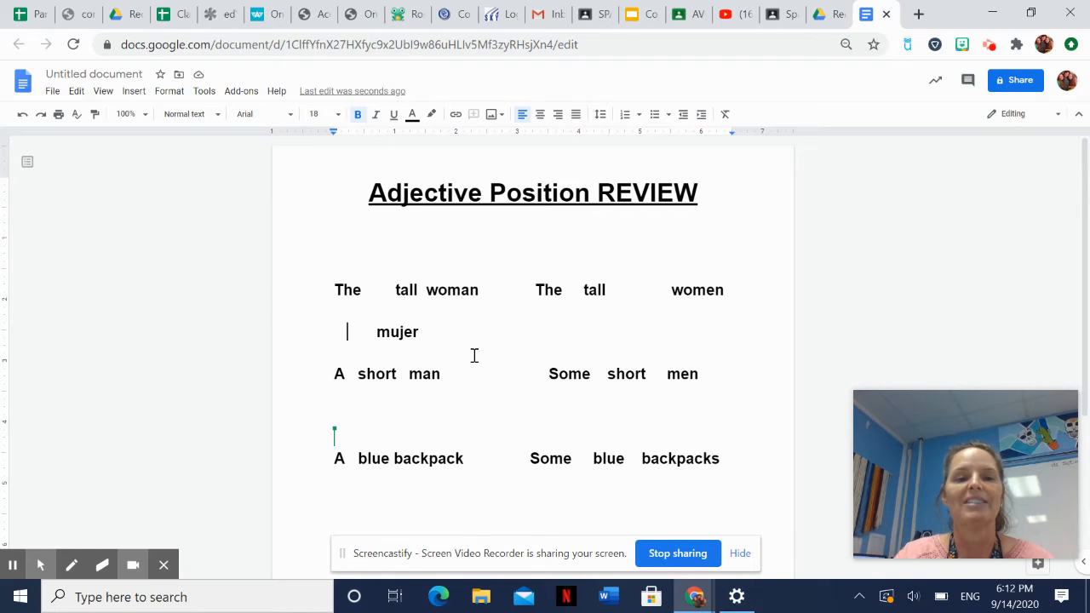
type("la")
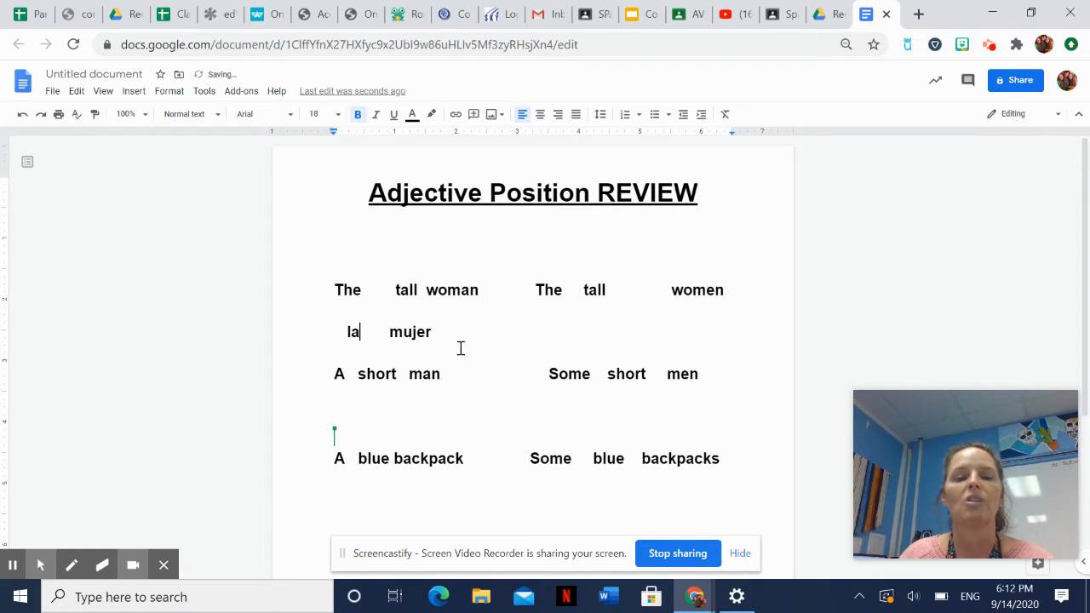
double_click(406, 290)
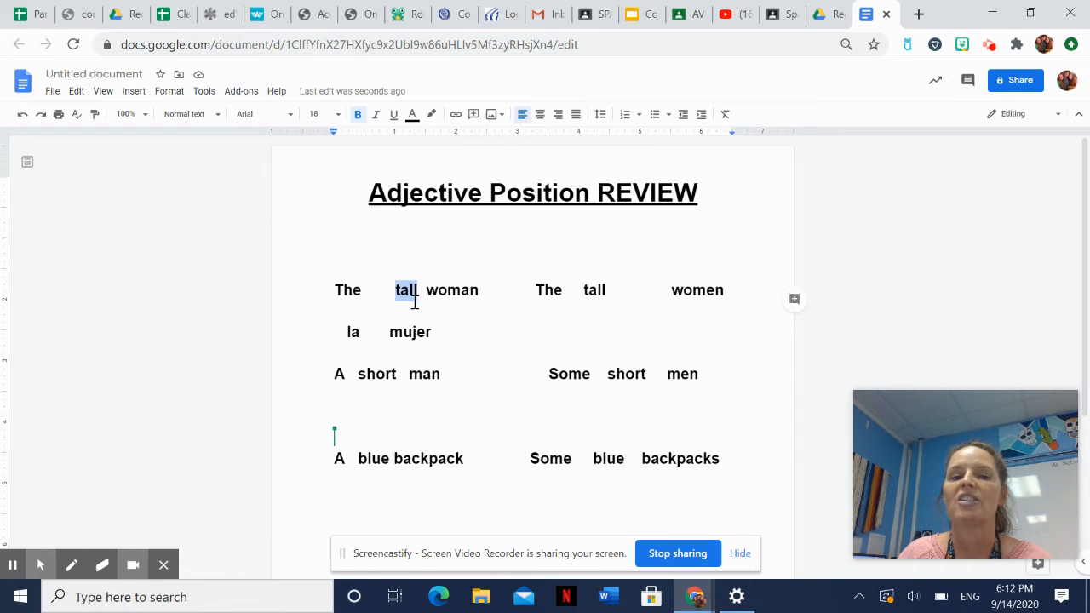
left_click(433, 331)
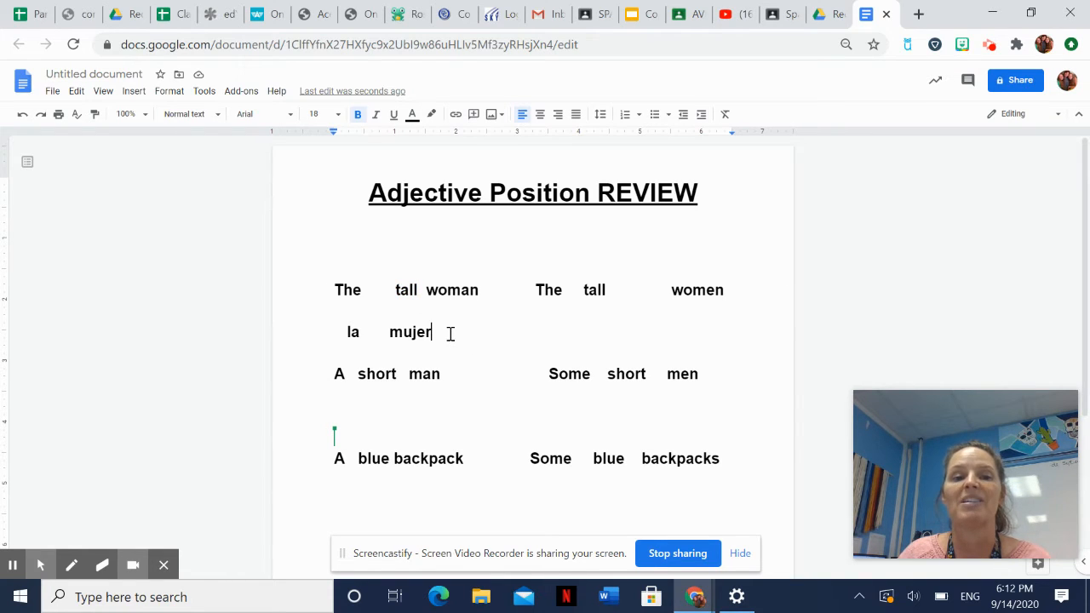
type("alto")
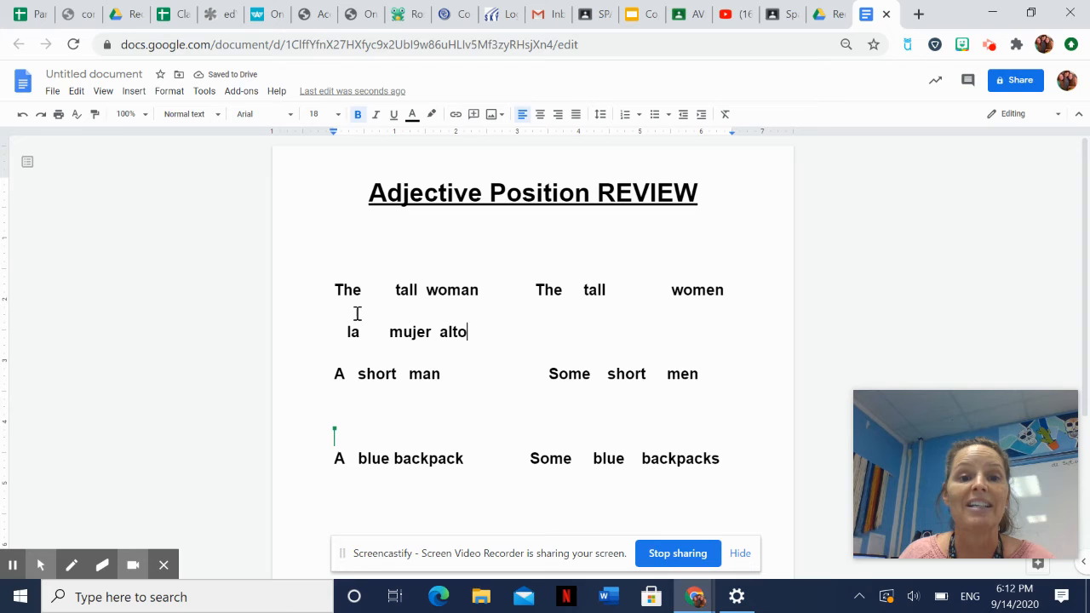
key("Backspace")
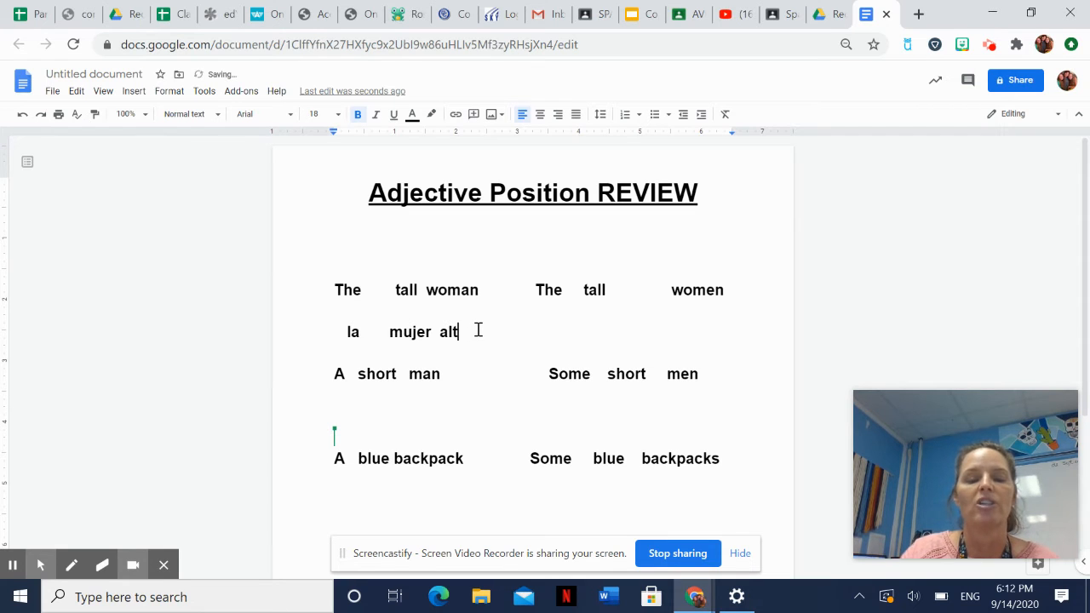
type("A")
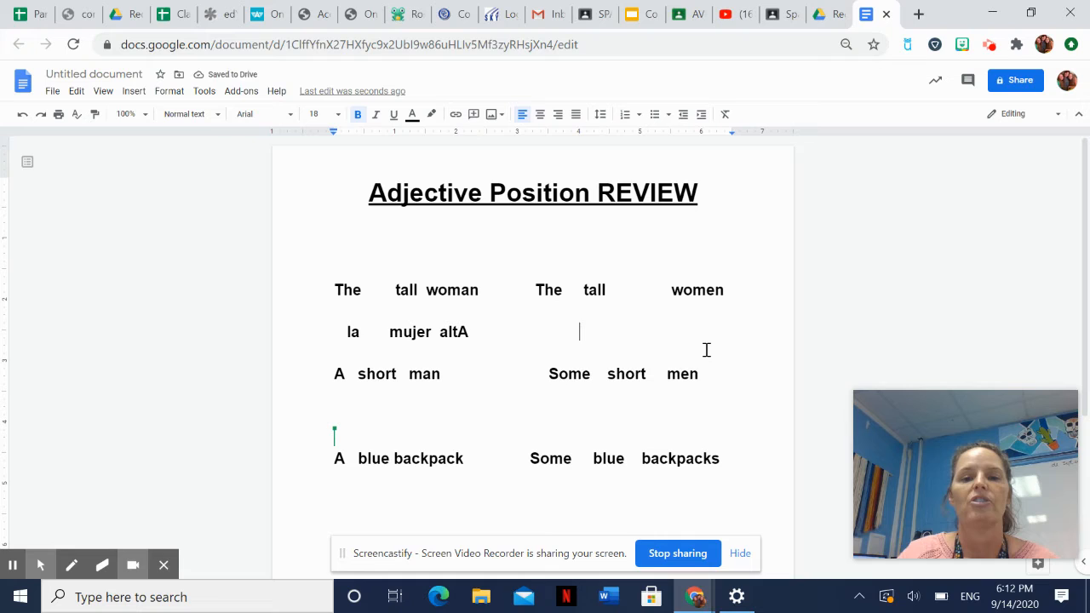
Write "laS mujerES altaS" under "The tall women" with the plural endings capitalized
type("mujer")
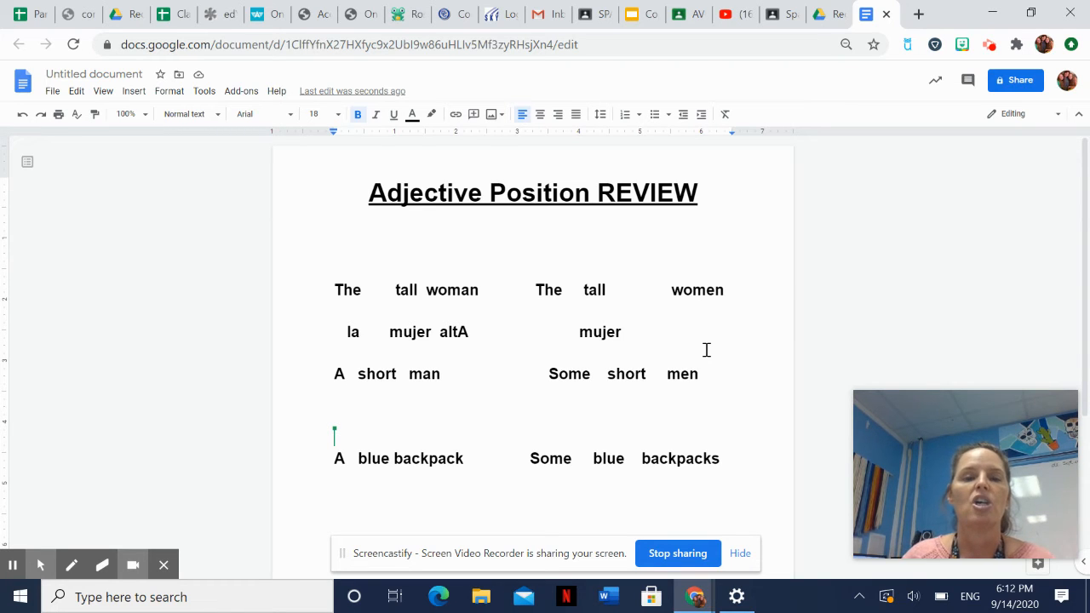
type("ES")
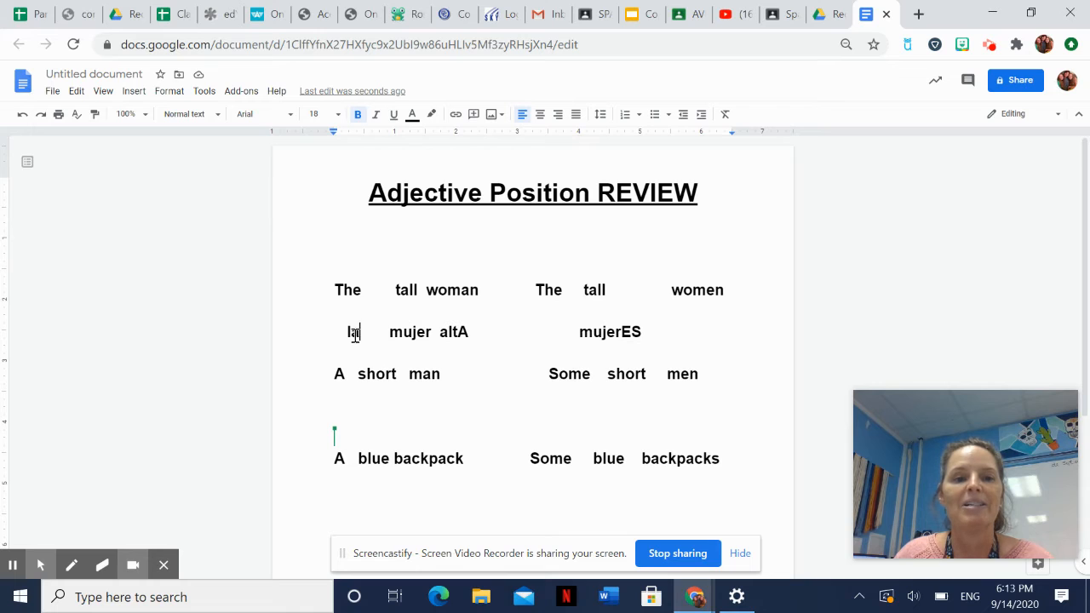
double_click(351, 330)
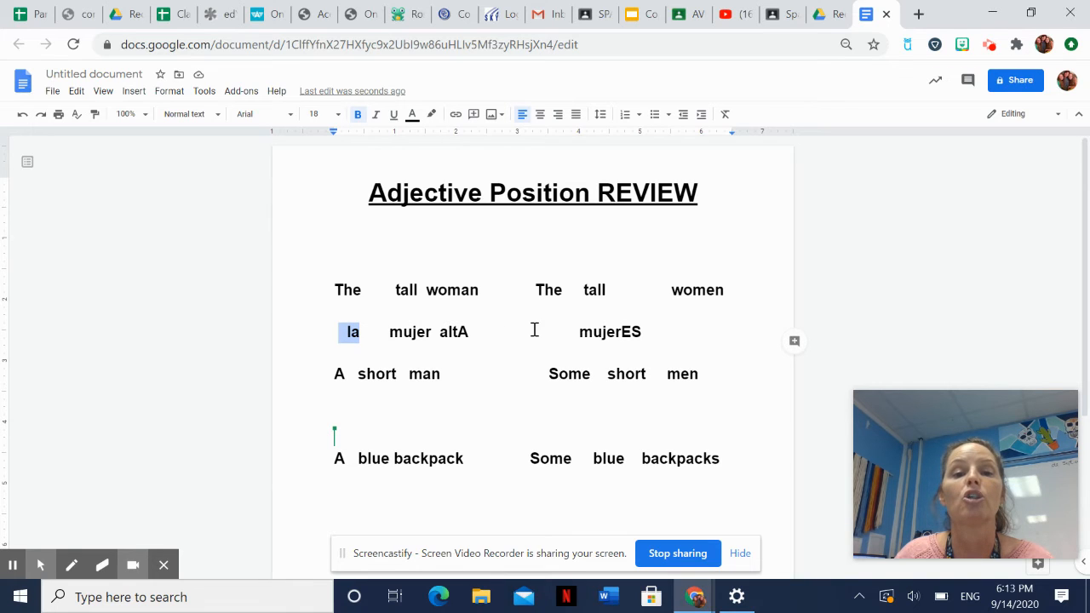
left_click(551, 332)
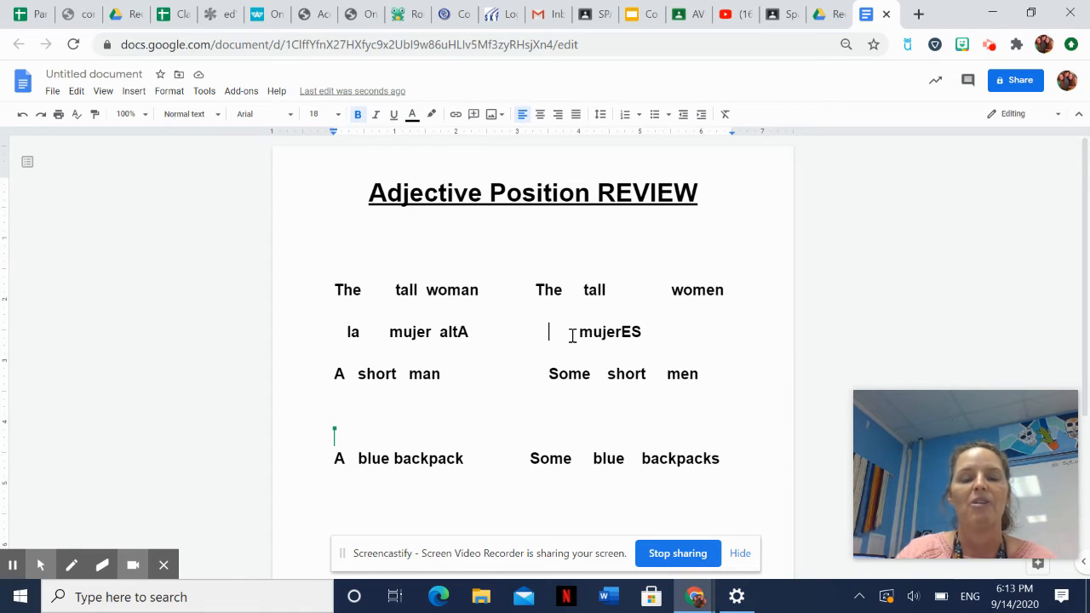
type("la")
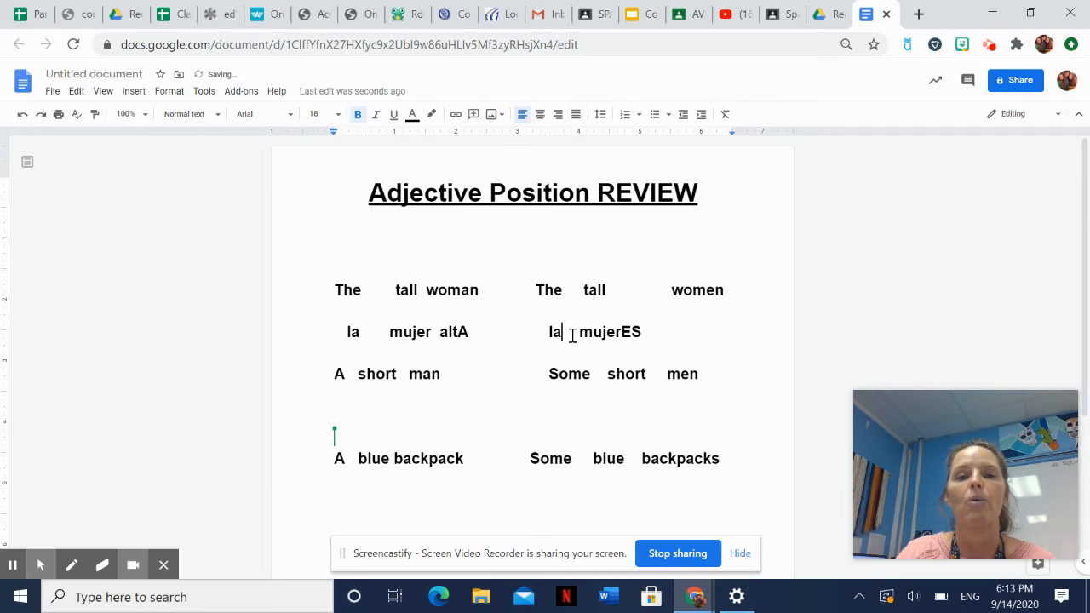
type("S")
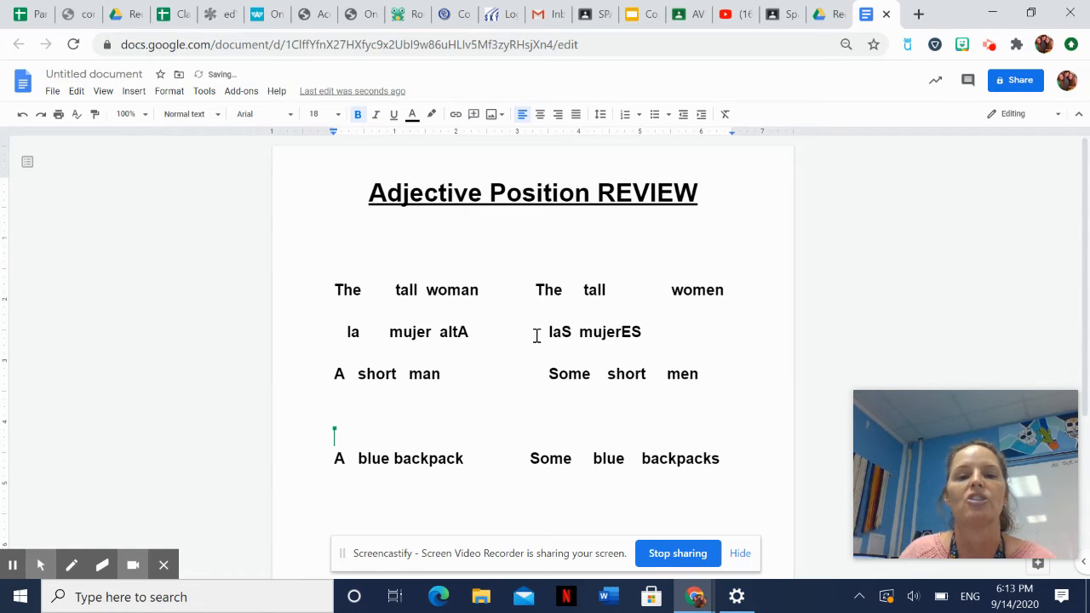
double_click(453, 330)
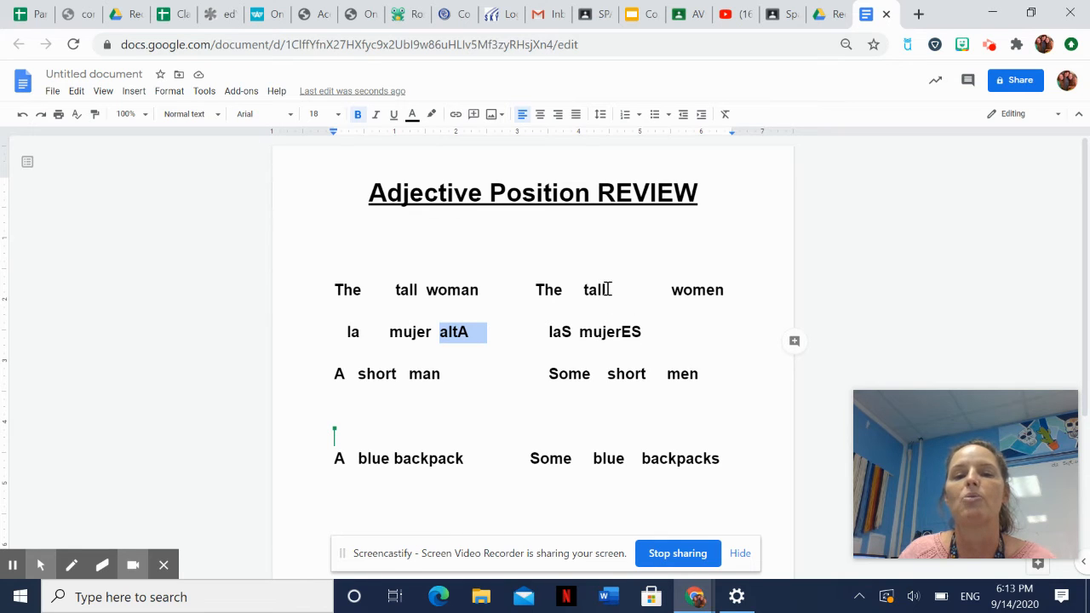
mouse_move(626, 308)
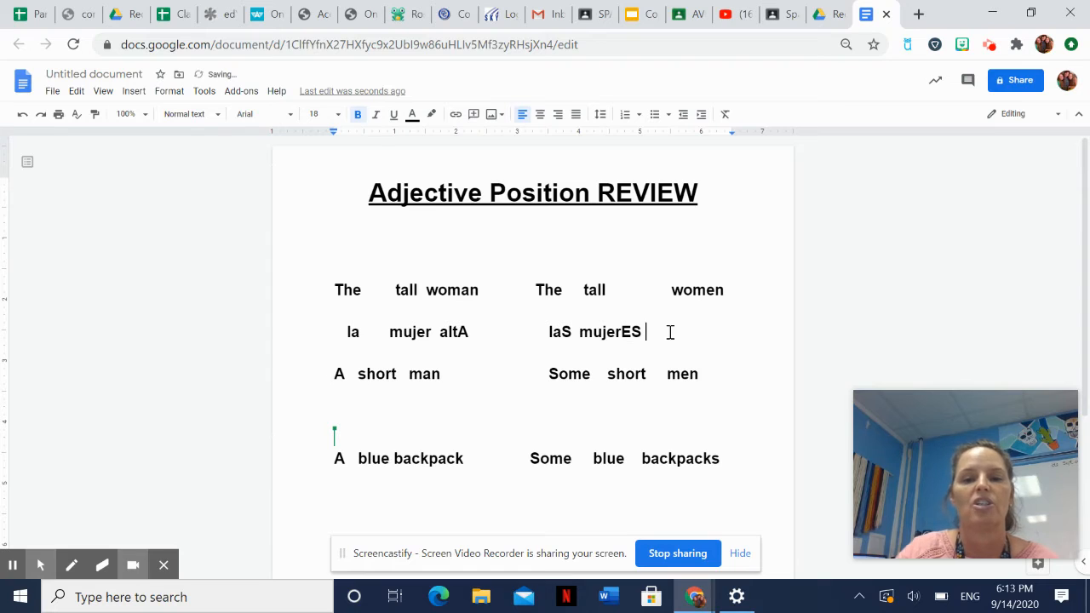
type("alta")
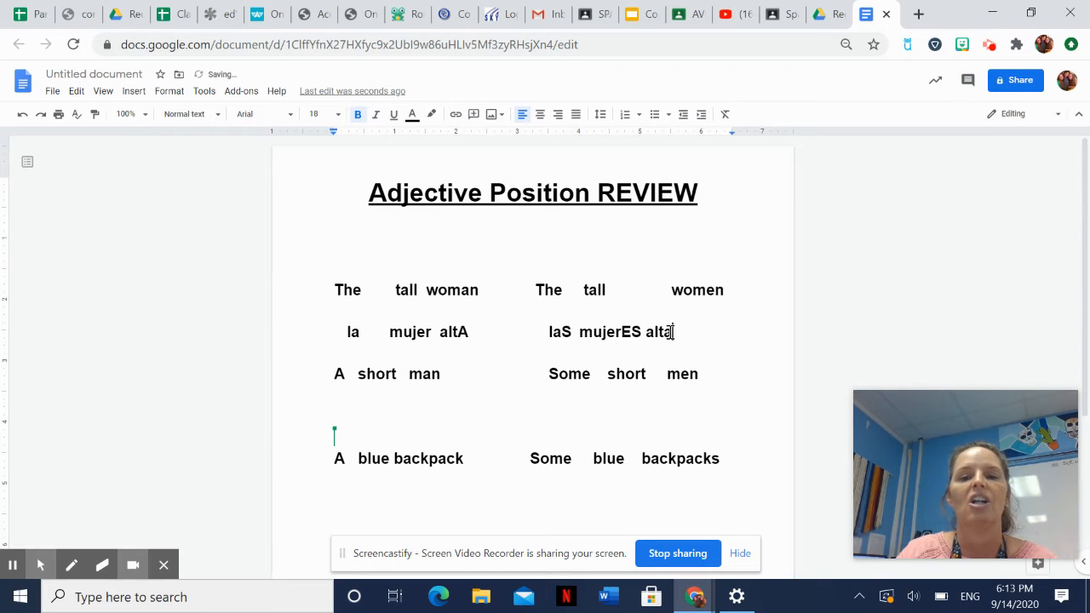
type("S")
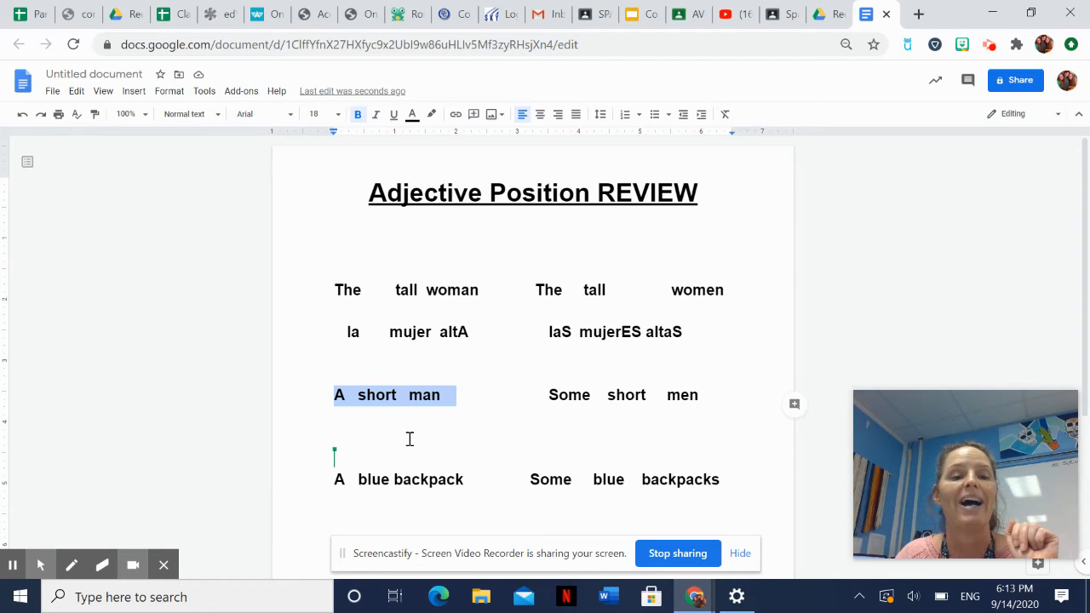
Write "un hombre bajo" on the line under "A short man"
left_click(395, 436)
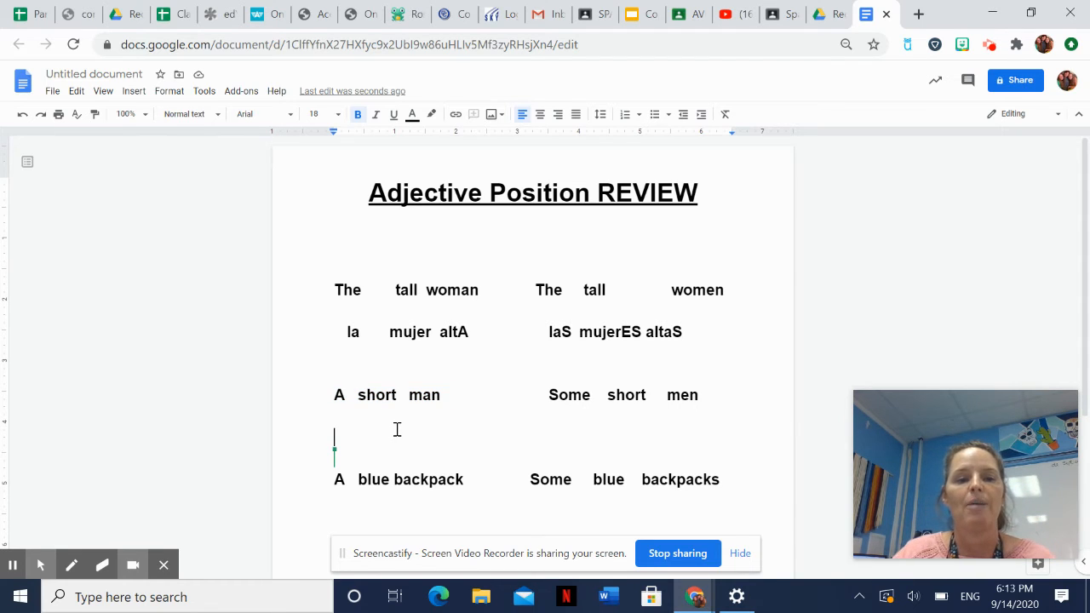
type("homb")
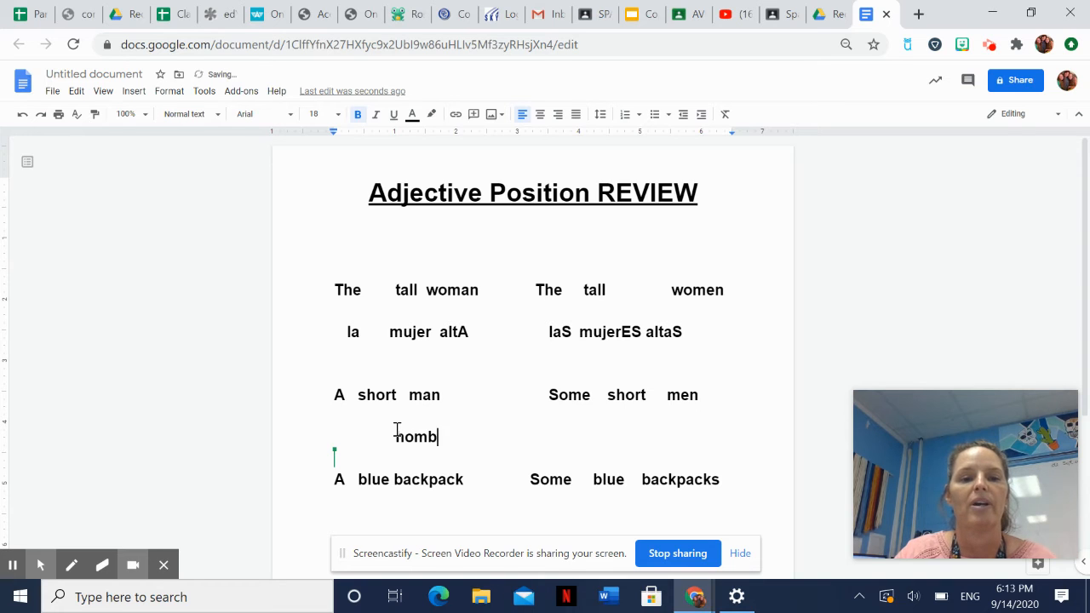
type("re")
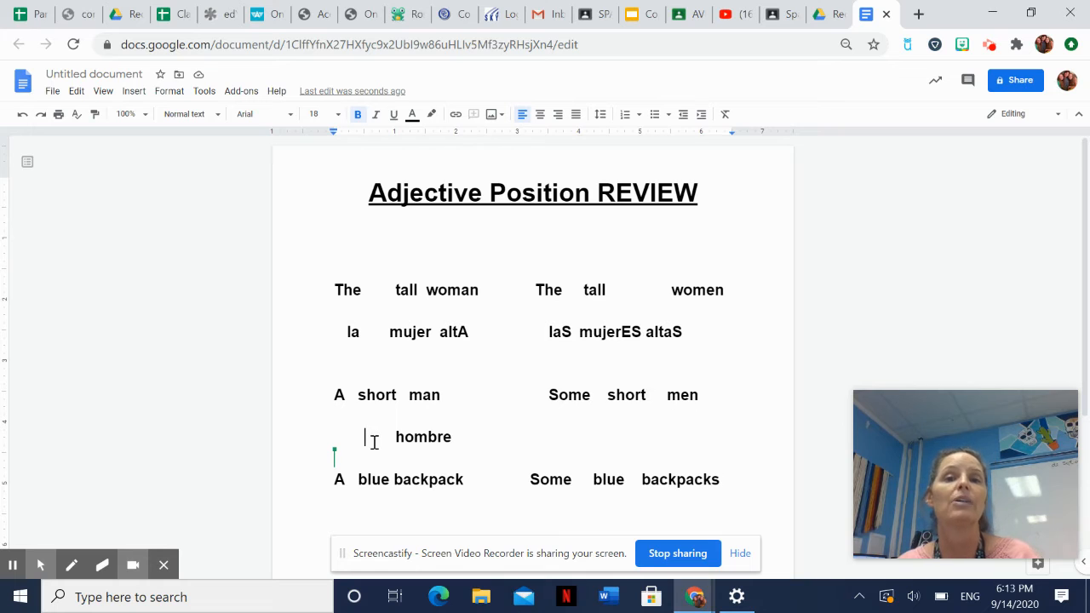
type("un")
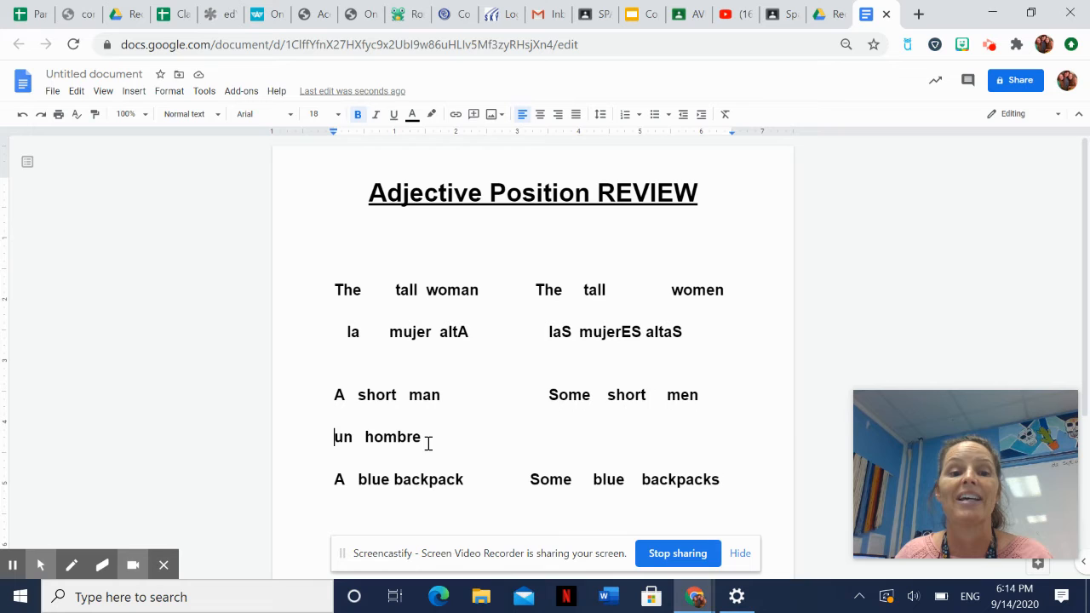
type("b")
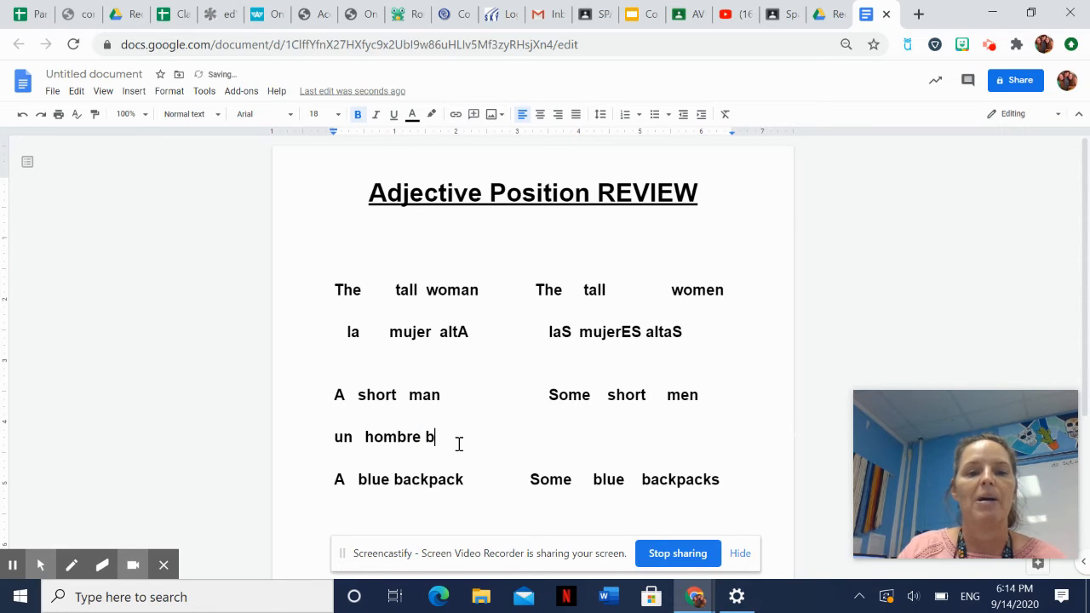
type("ajo")
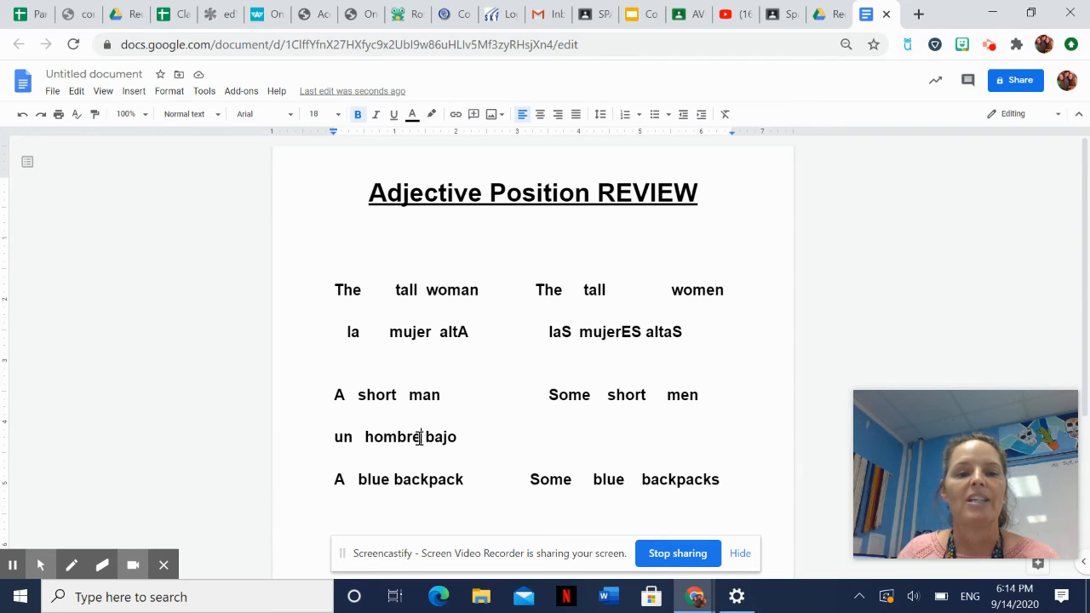
Write "unos hombreS bajoS" under "Some short men" with the plural S endings capitalized
double_click(391, 436)
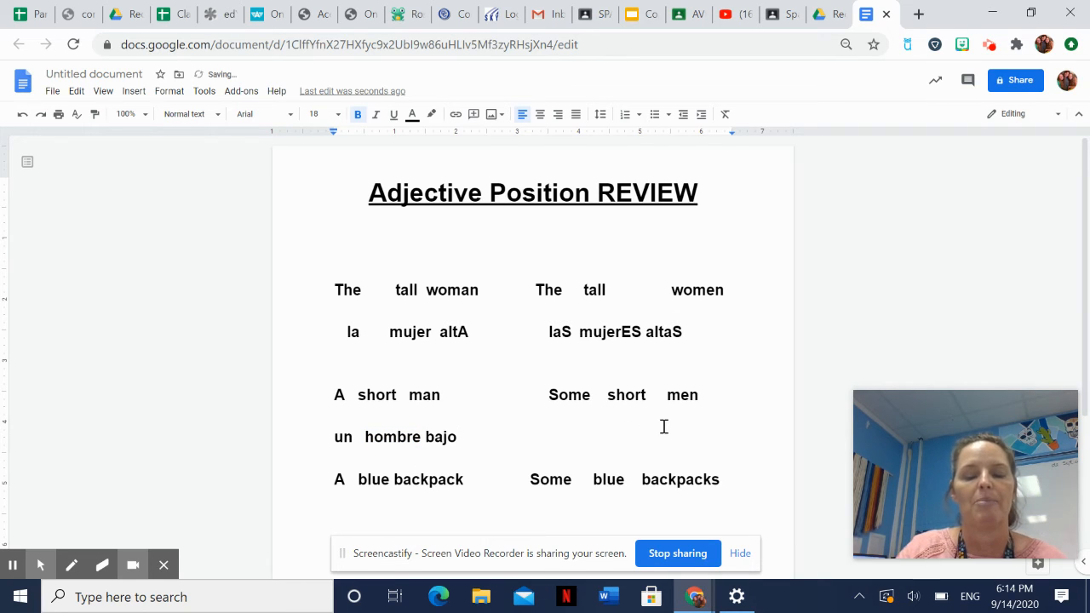
type("hombreS")
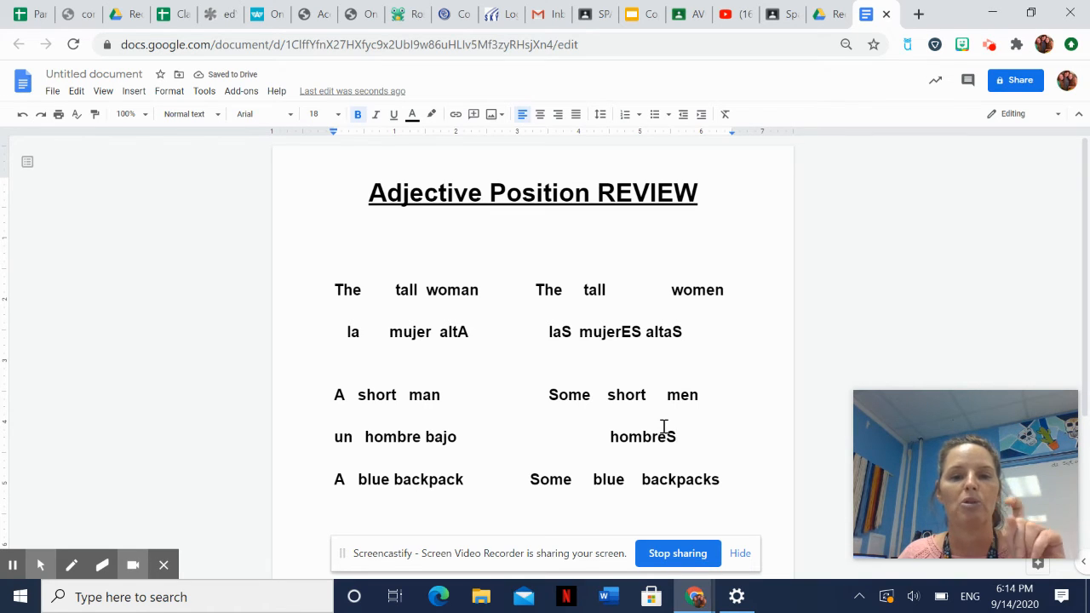
double_click(342, 436)
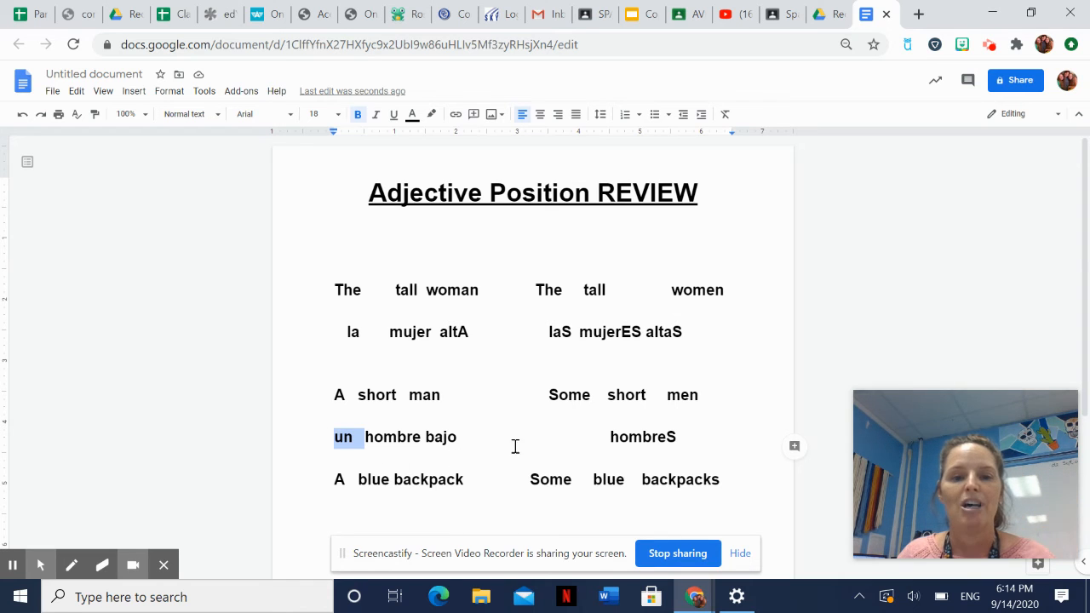
type("uno")
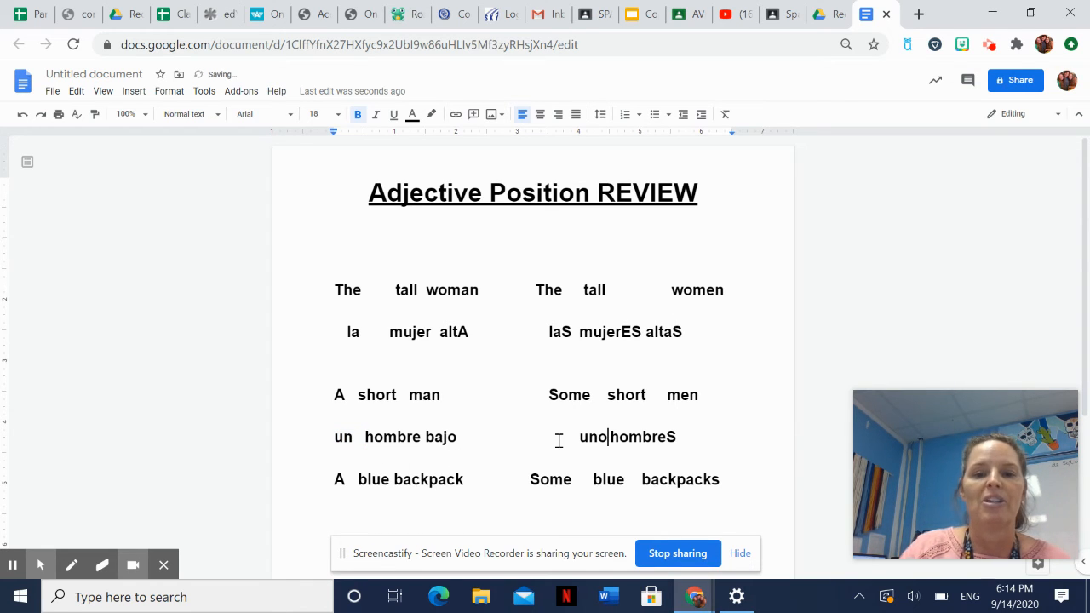
type("s")
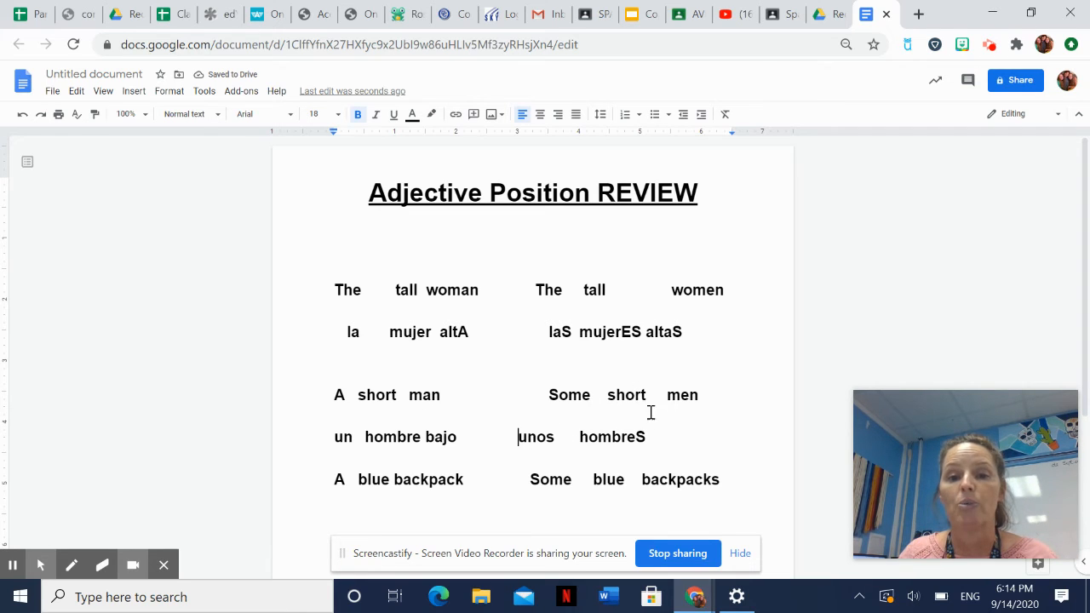
mouse_move(620, 400)
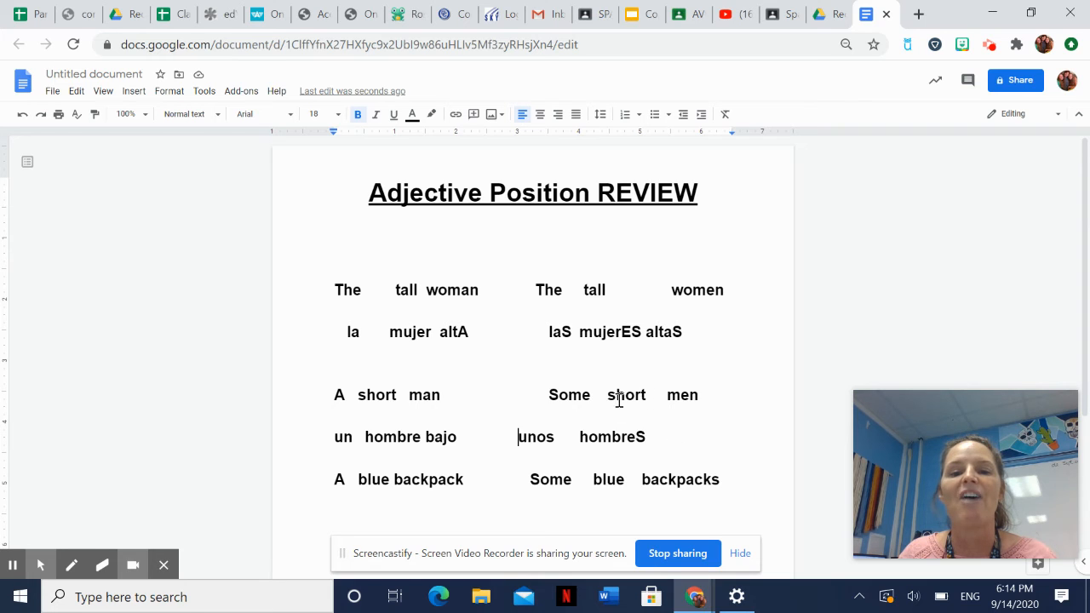
double_click(439, 436)
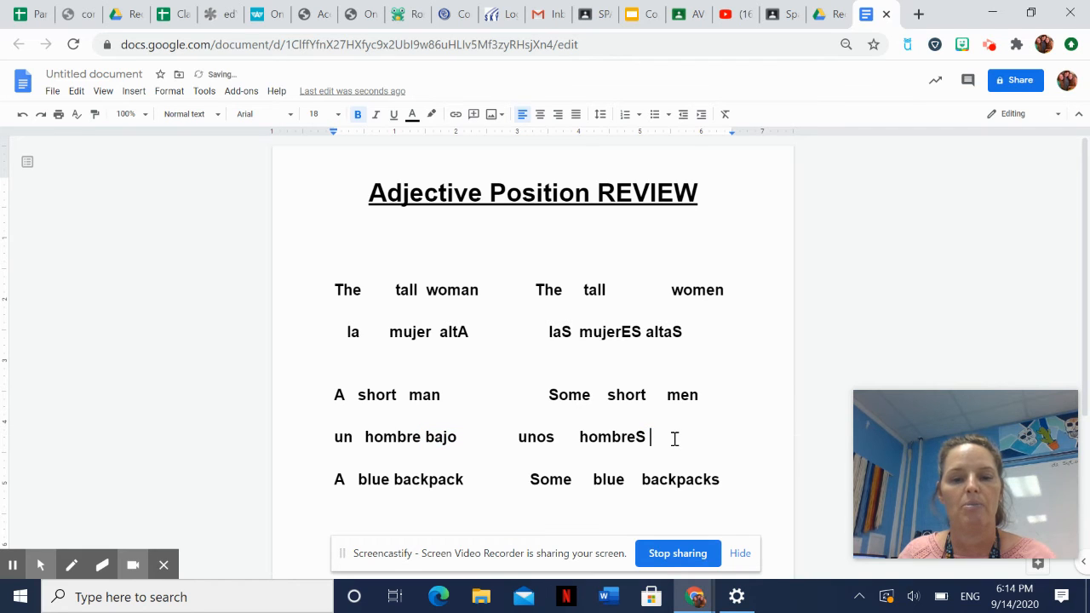
type("bajo")
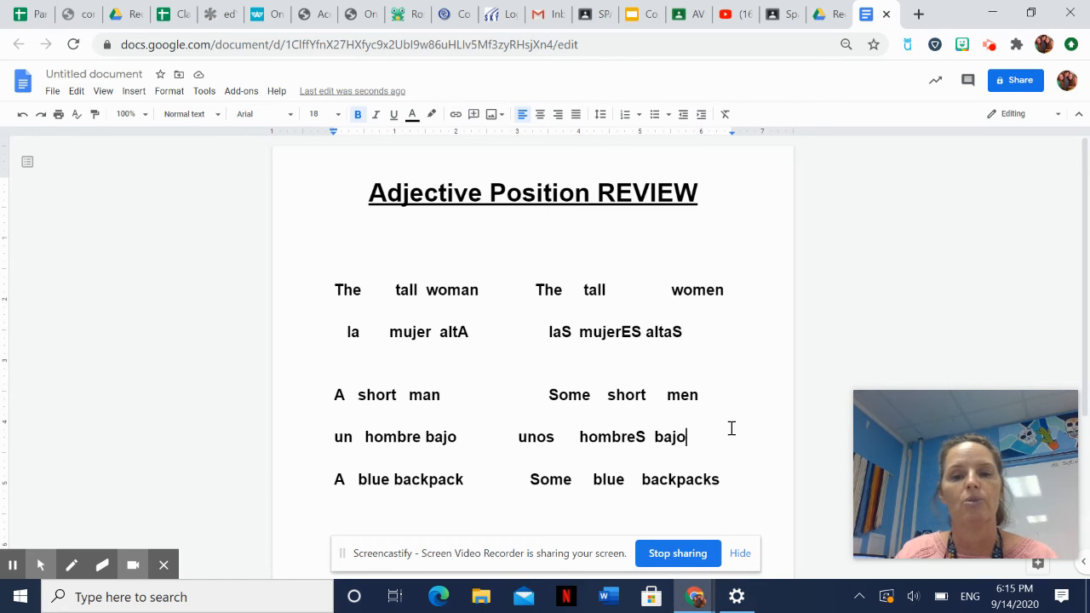
type("S")
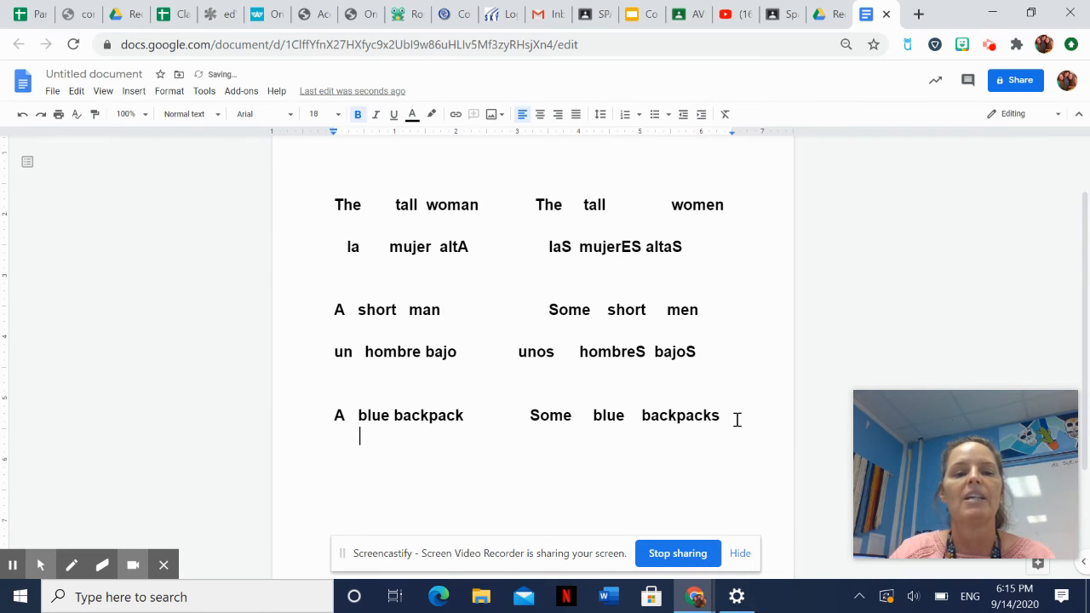
Write "una mochila azul" on a new line under "A blue backpack"
type("mochila")
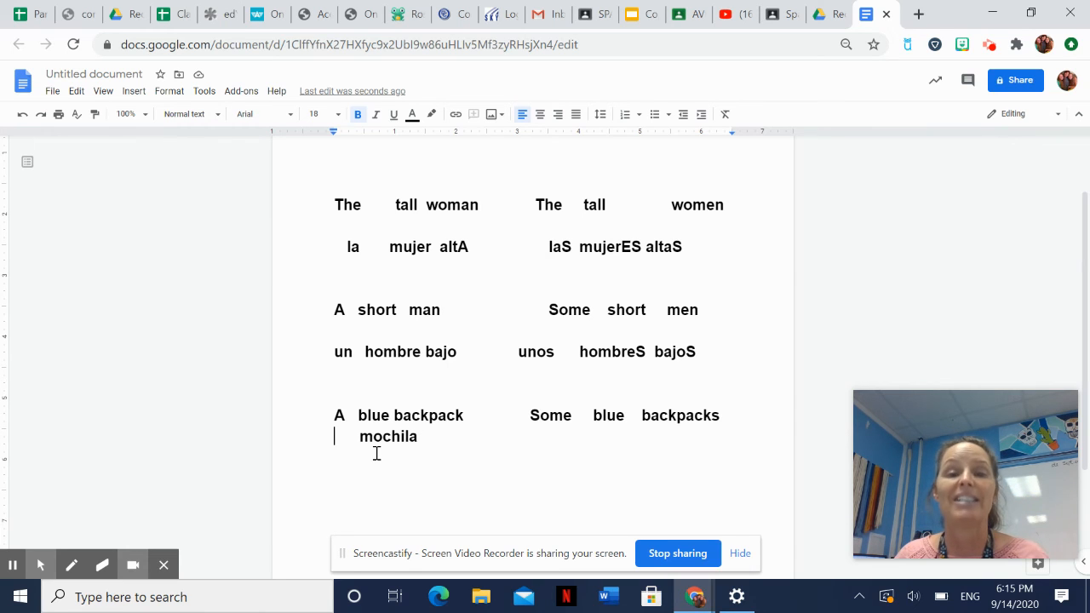
type("una")
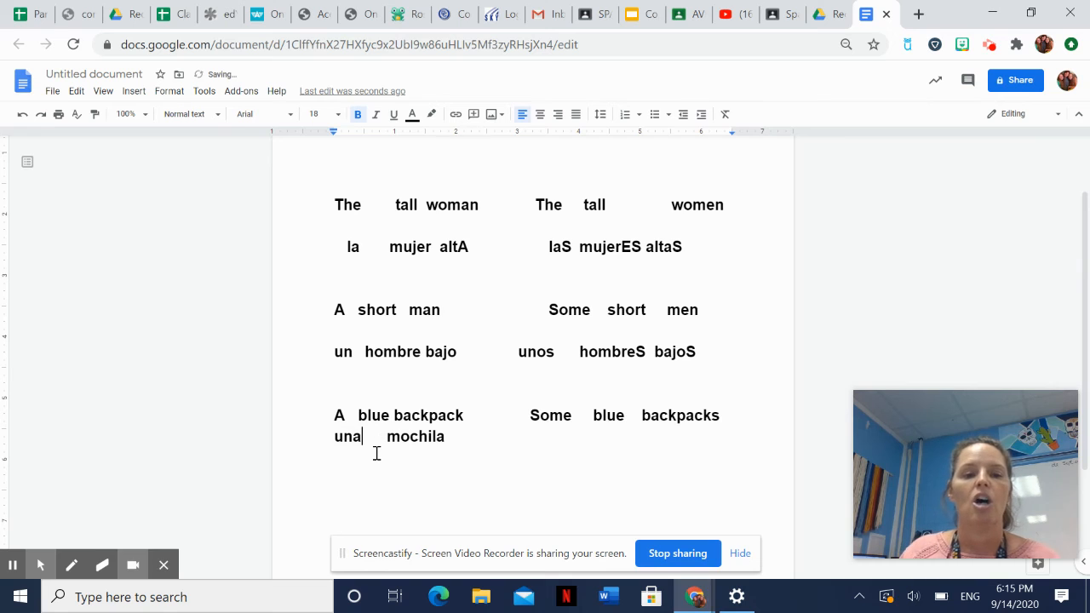
left_click(444, 436)
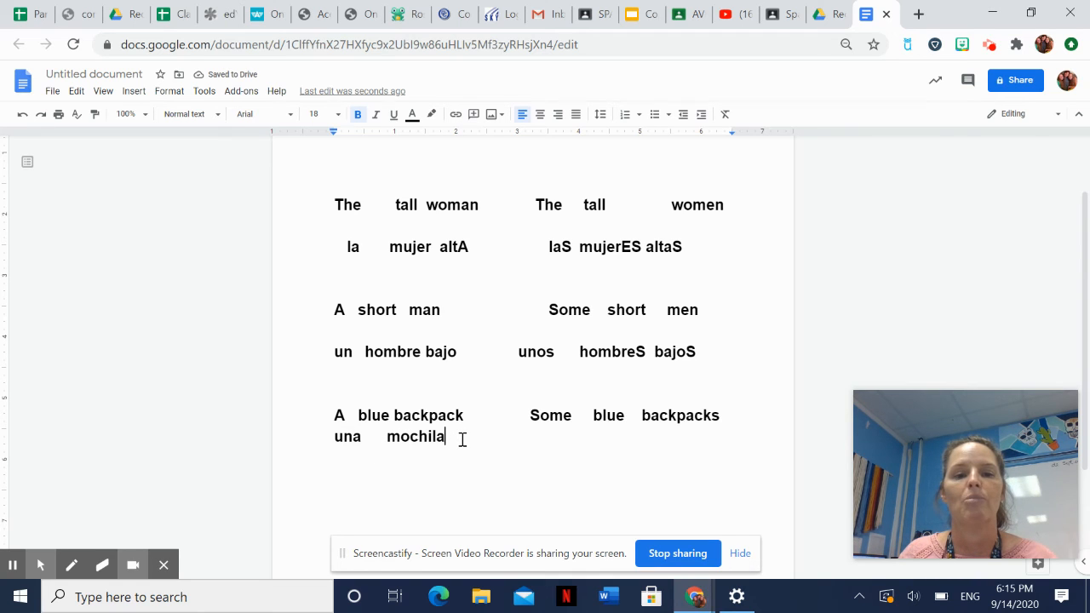
type("a")
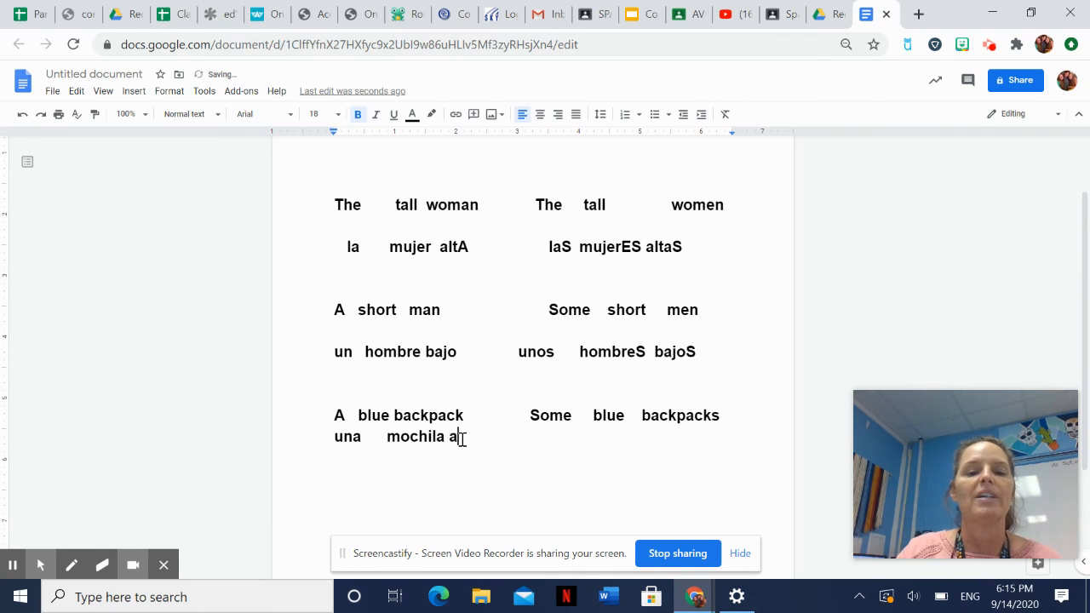
type("zul")
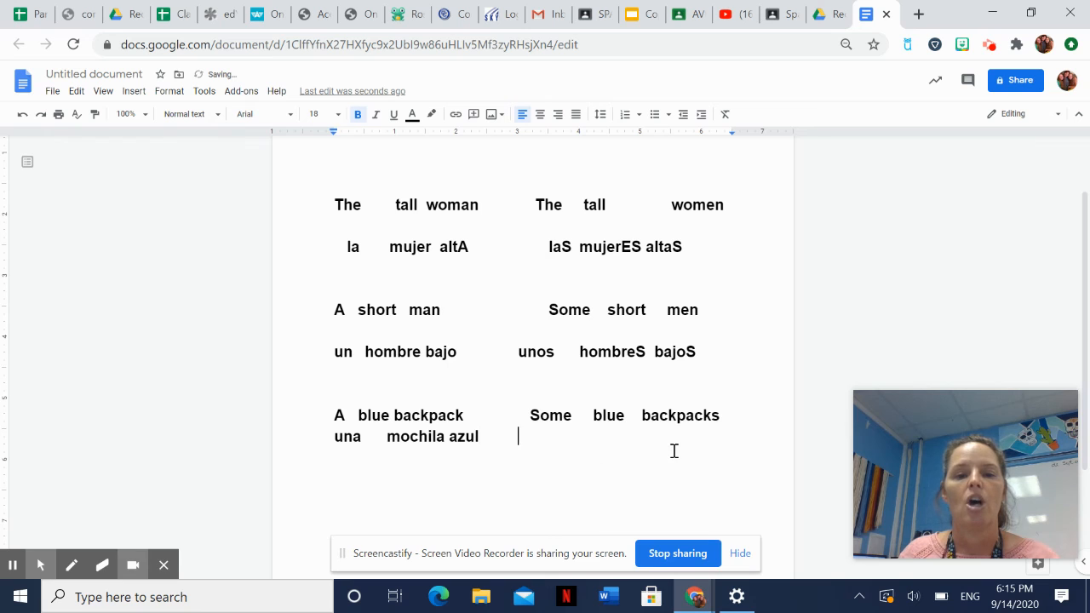
Write "unaS mochilaS" under "Some blue backpacks", correcting the misspelled mochila
type("mohcil")
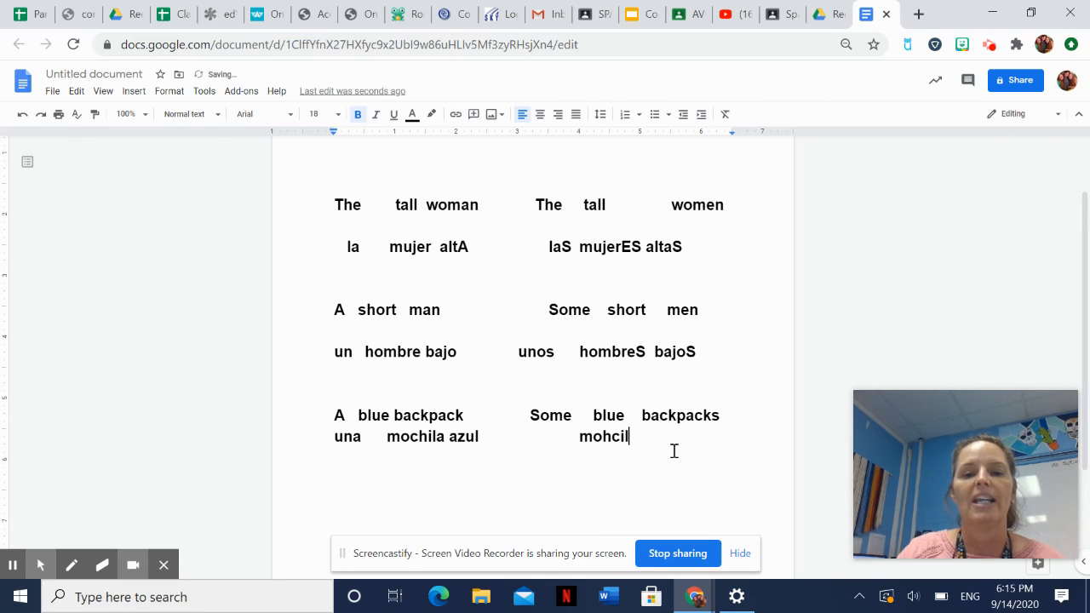
key("Backspace")
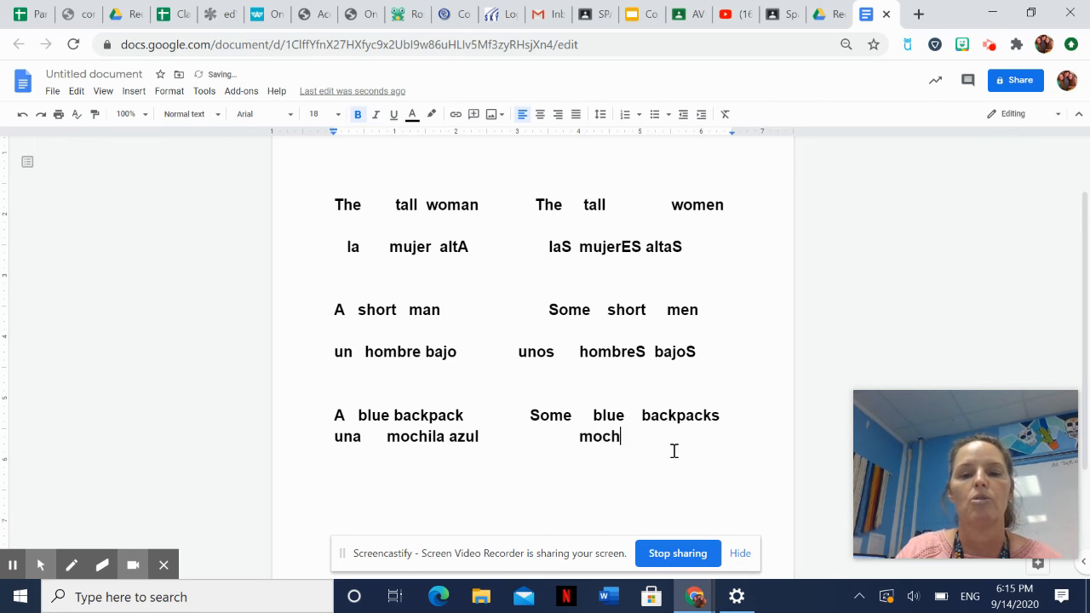
type("ila")
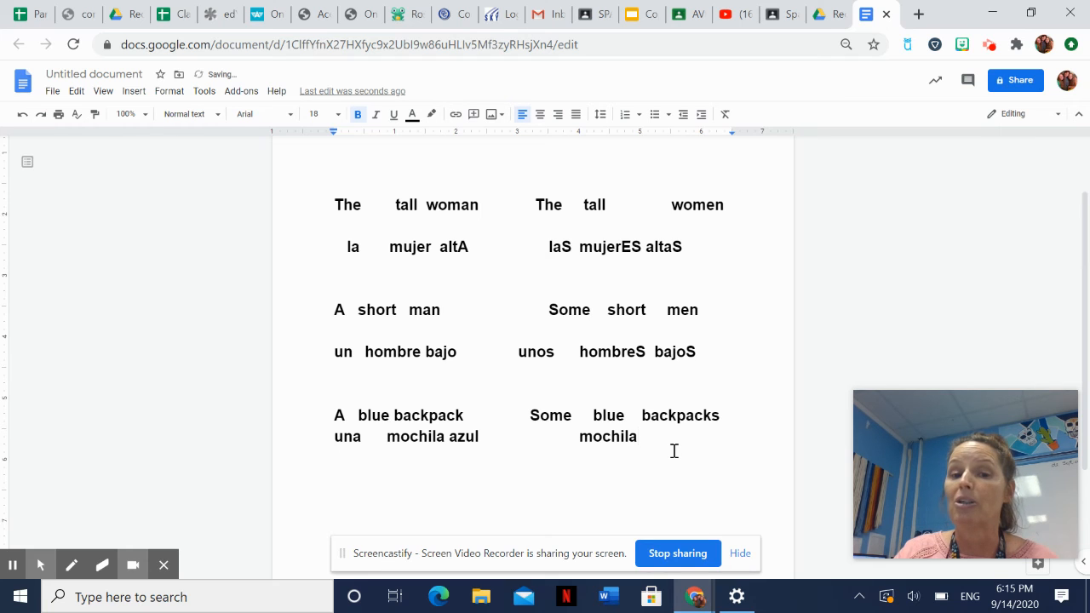
type("S")
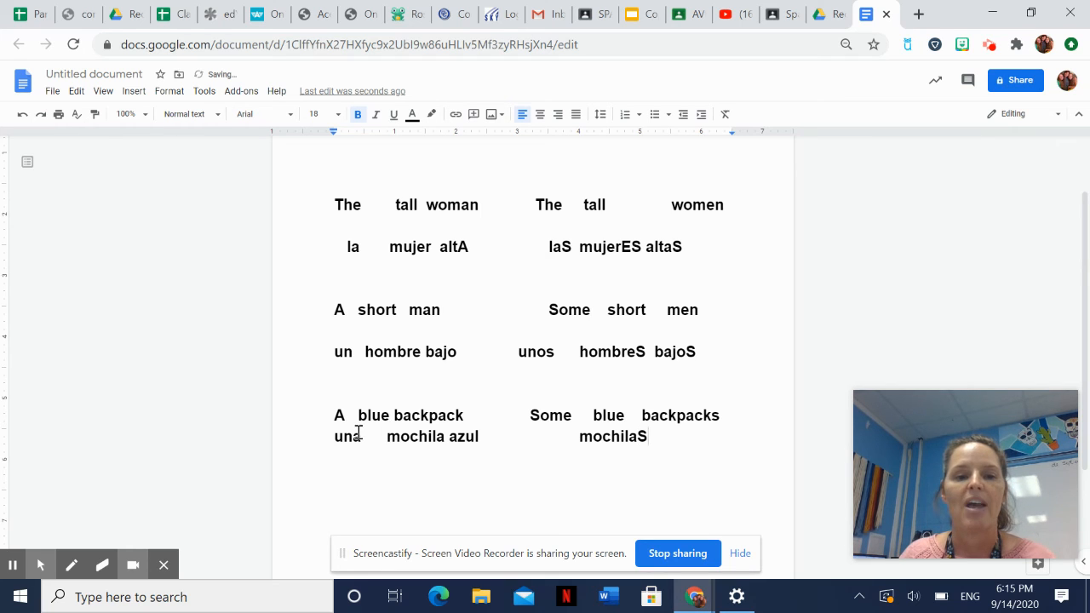
double_click(348, 435)
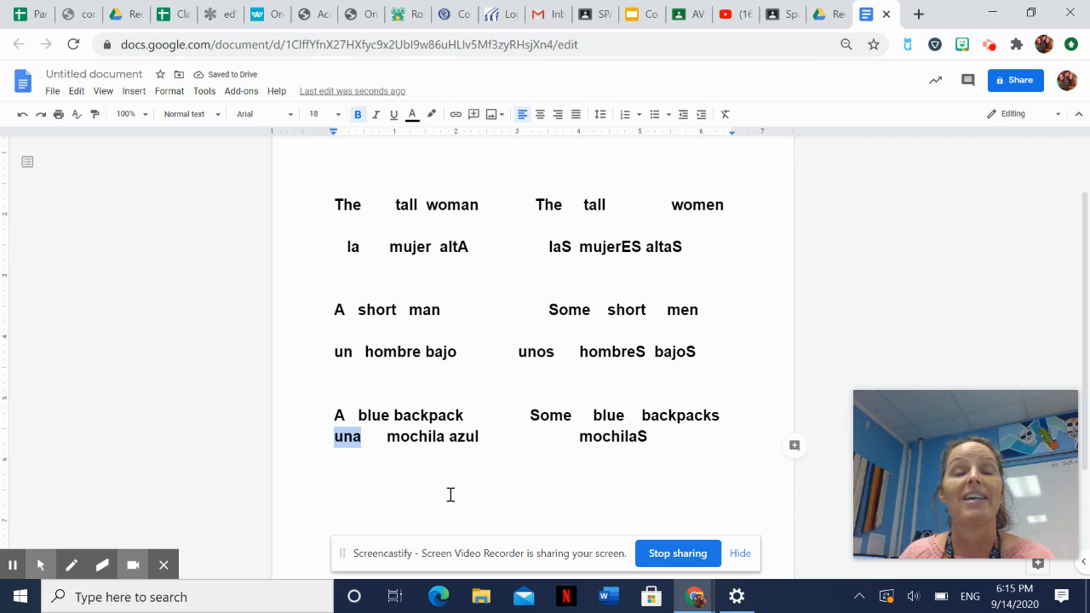
mouse_move(536, 436)
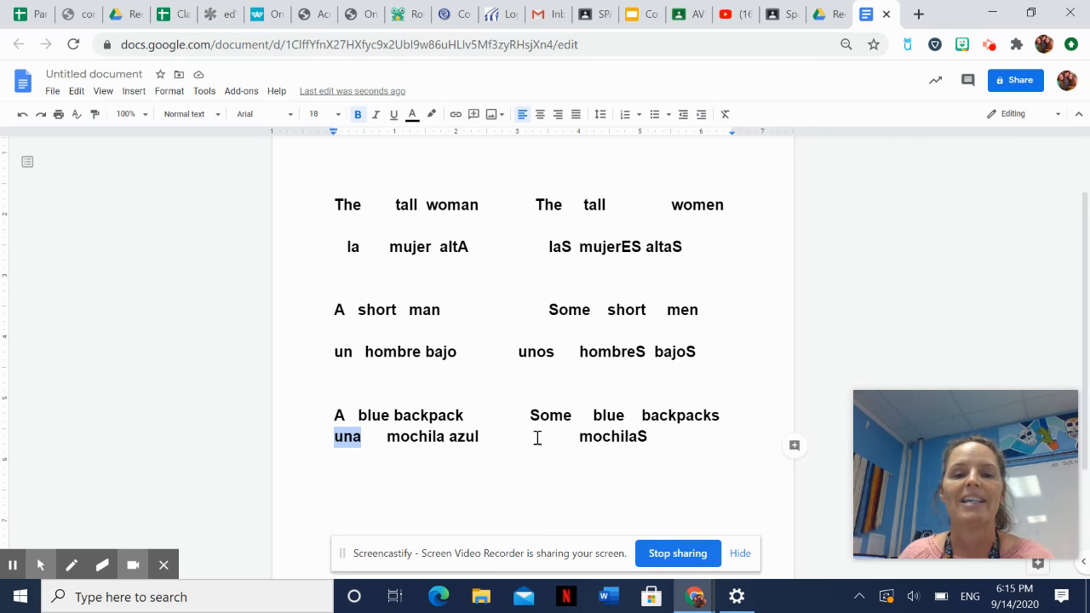
type("unaA")
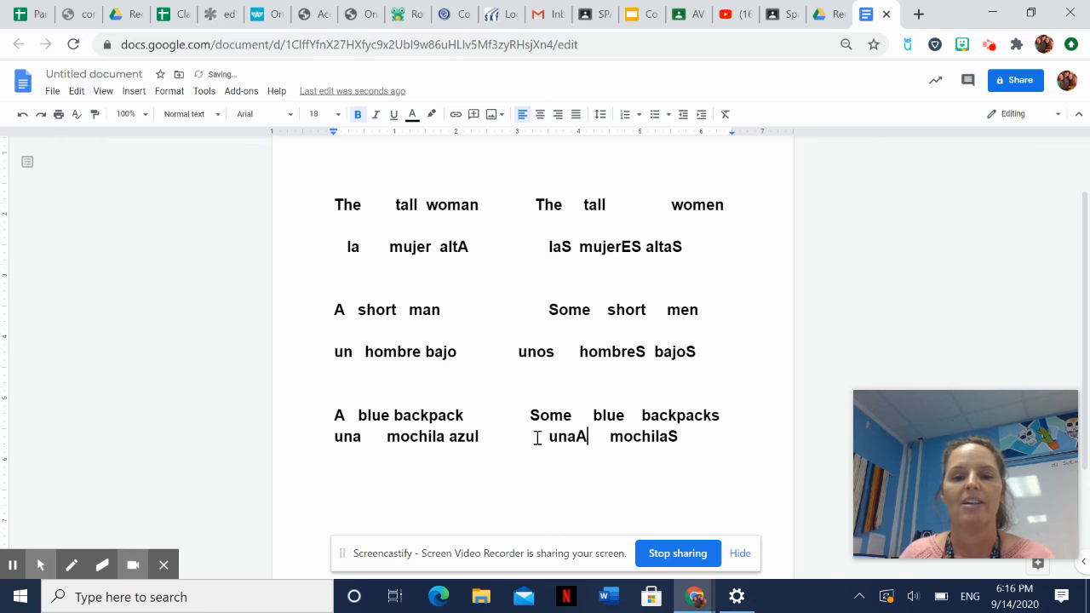
type("S")
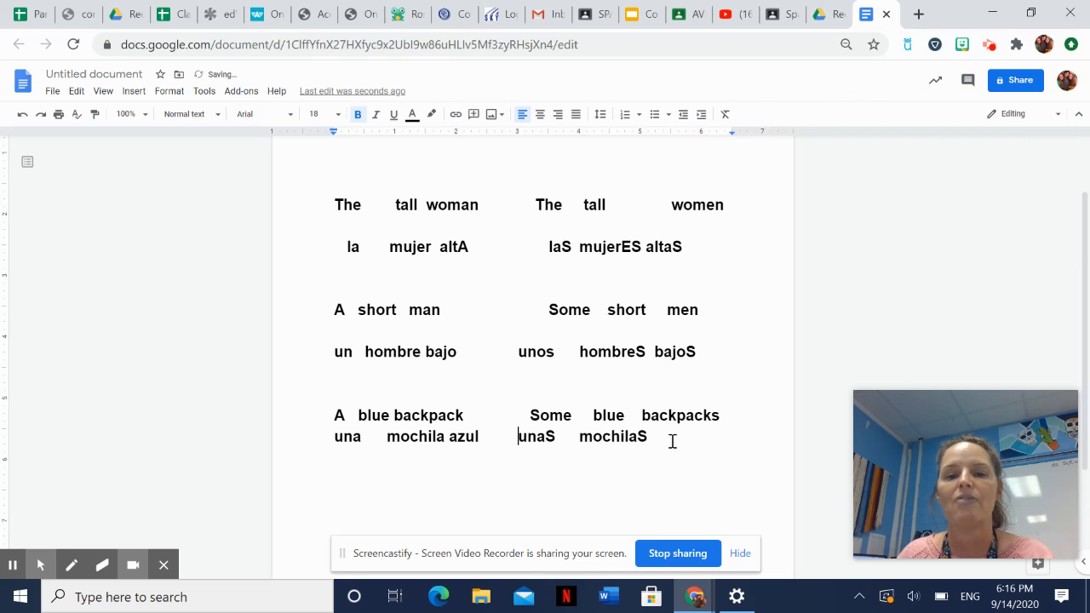
Add "azulES" after mochilaS, replacing the stray S with the ES ending
type("azul")
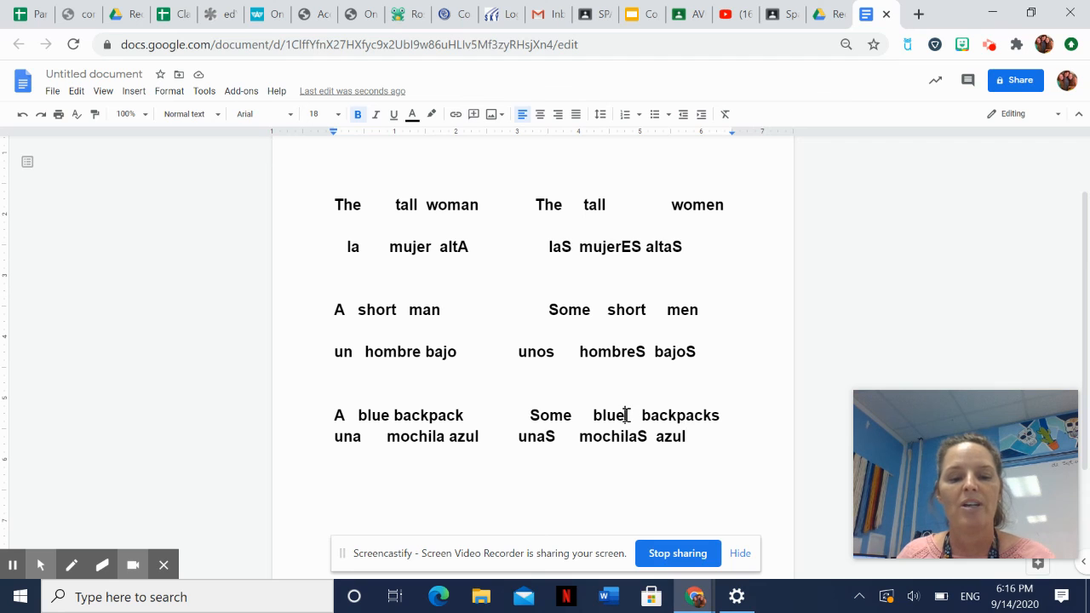
type("S")
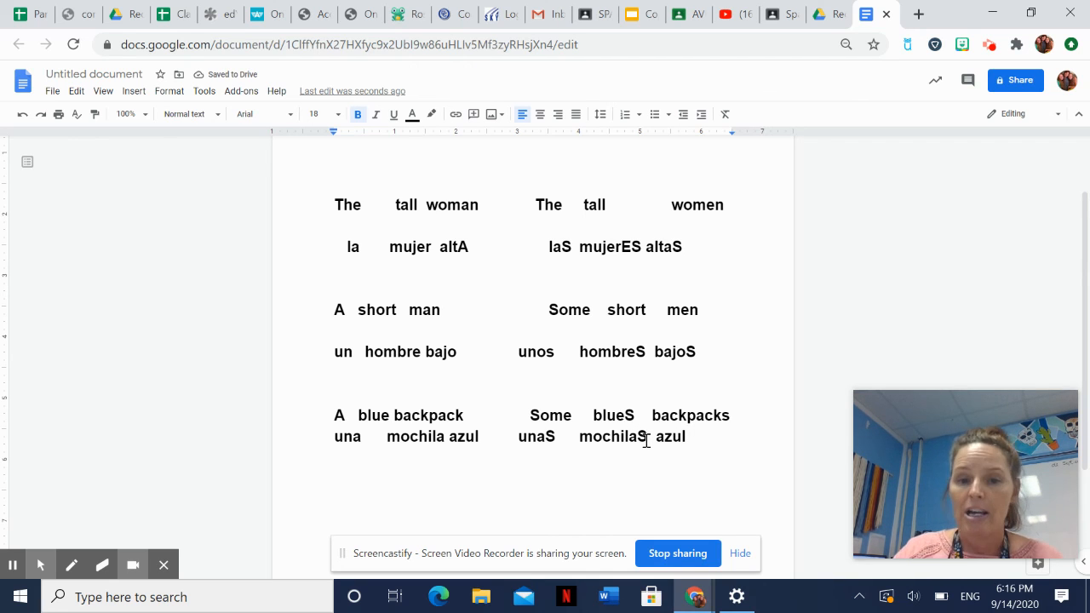
key("Backspace")
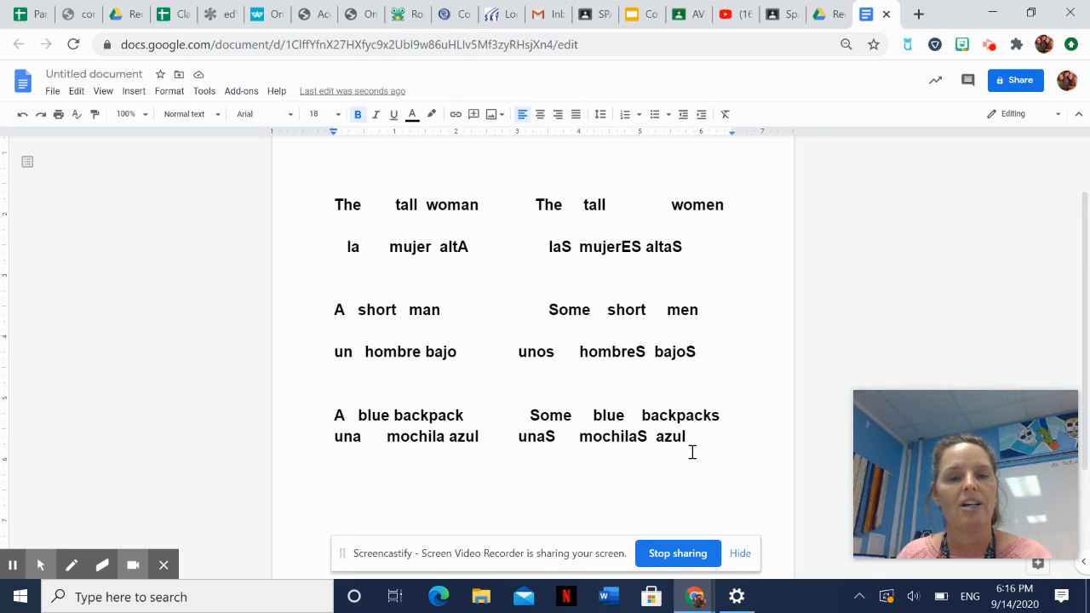
type("ES")
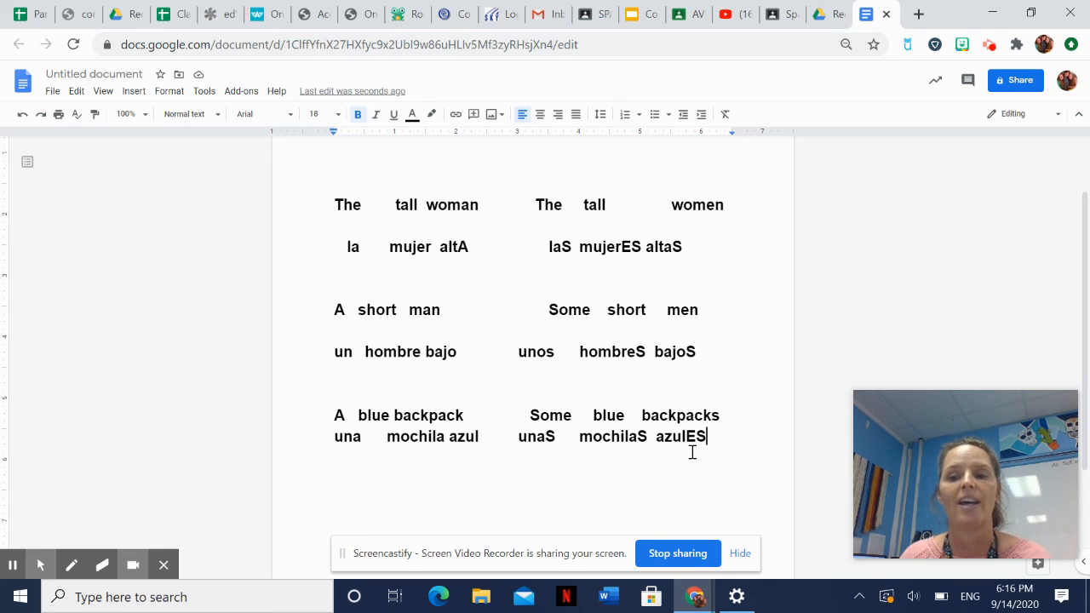
mouse_move(734, 415)
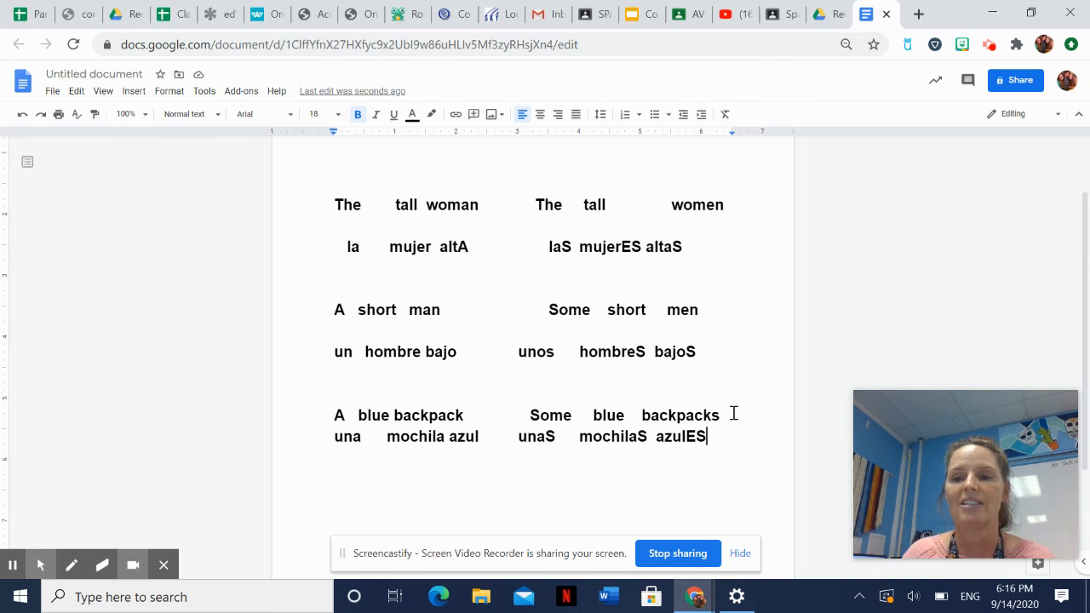